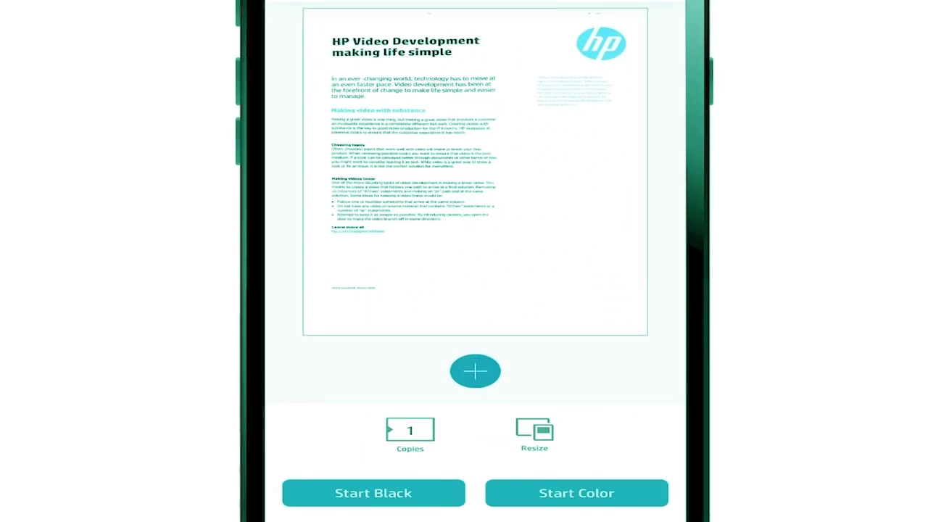
click(475, 371)
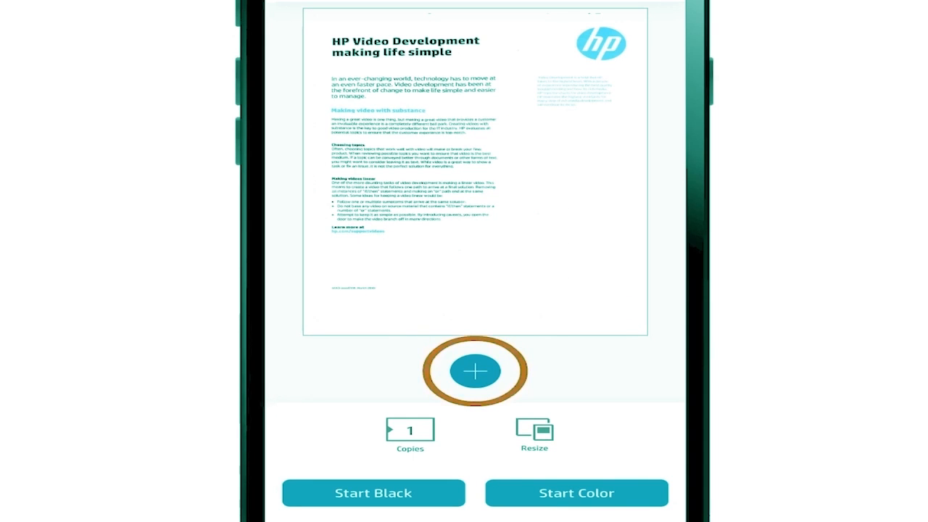